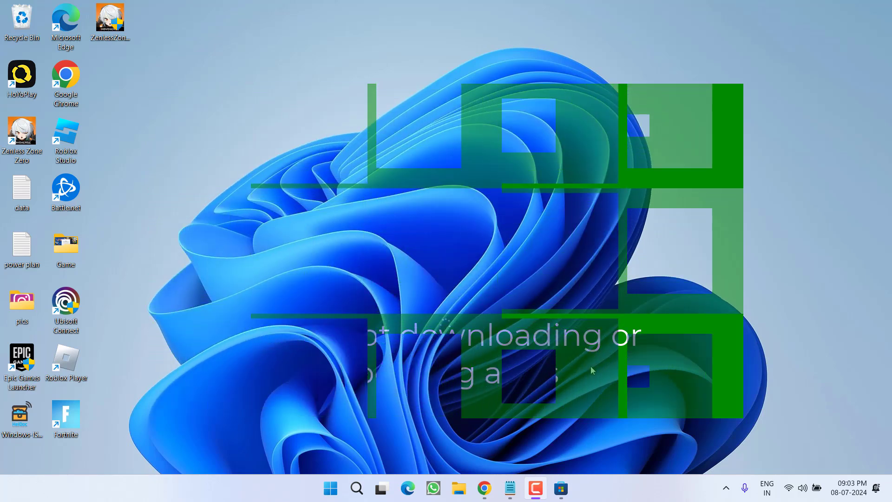
Go to Windows Update in Settings and scroll to the available optional updates.
left_click(573, 488)
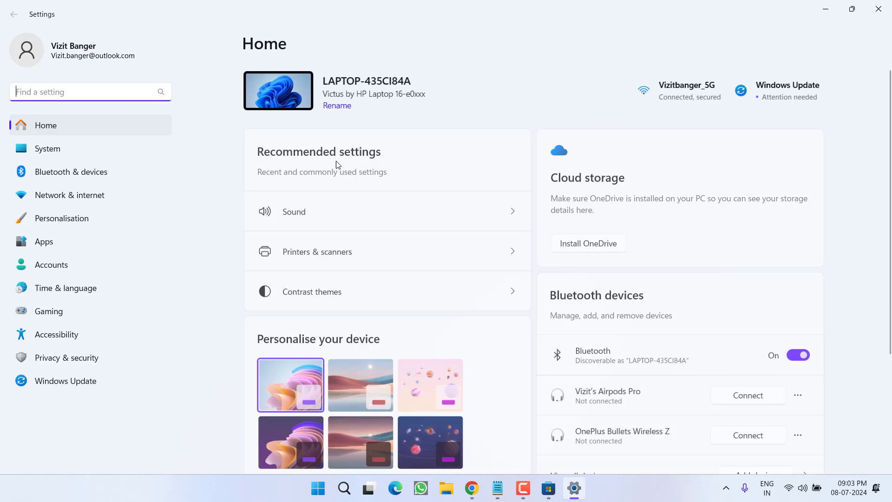
left_click(66, 381)
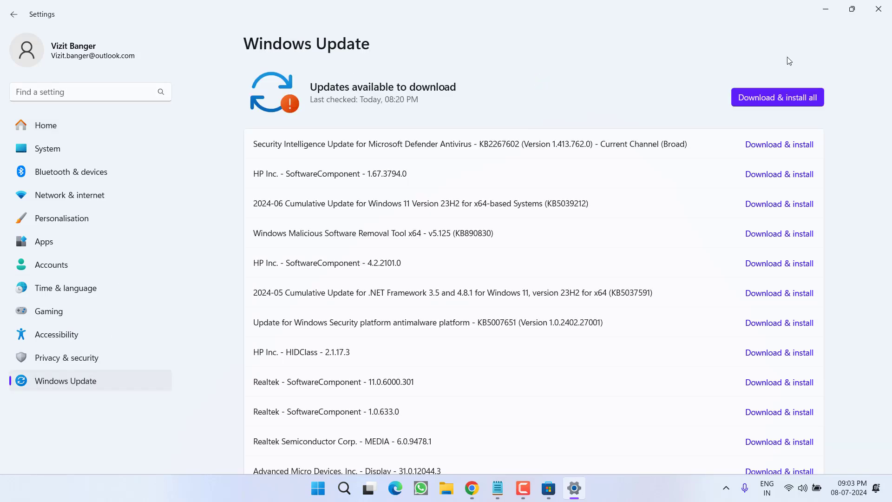
mouse_move(795, 60)
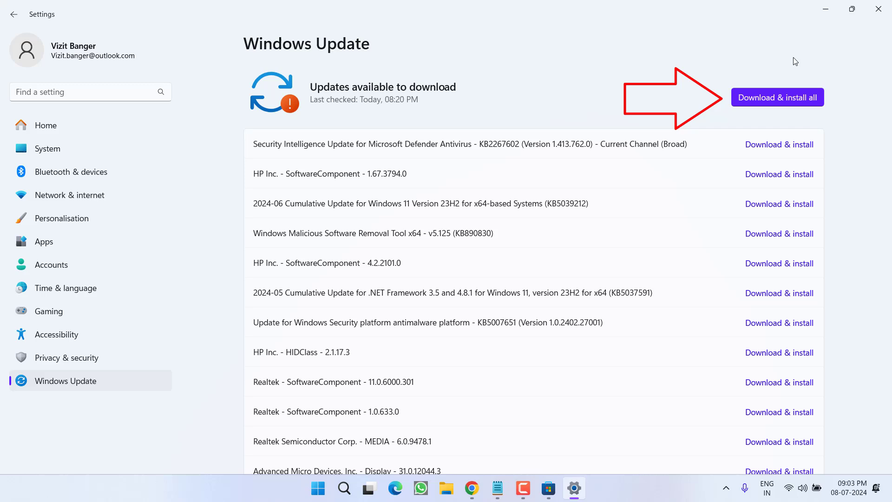
scroll("down", 3)
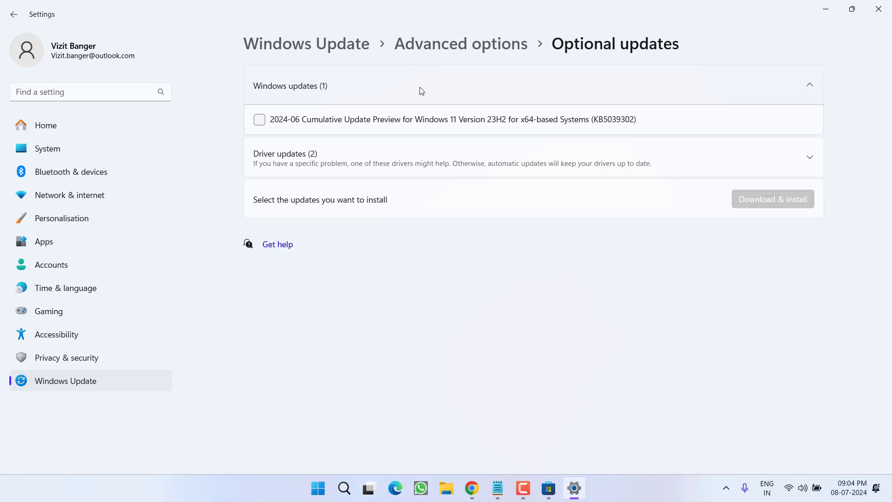
Tick the cumulative update preview and expand the optional driver updates.
left_click(259, 120)
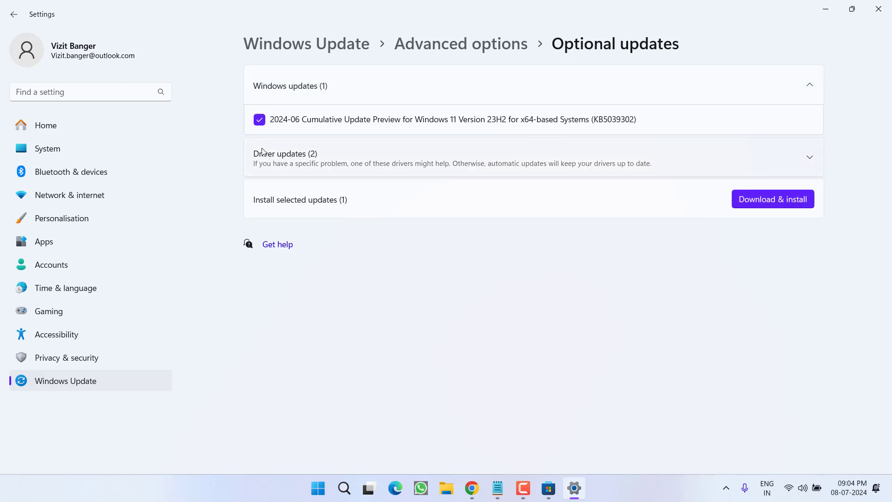
left_click(808, 157)
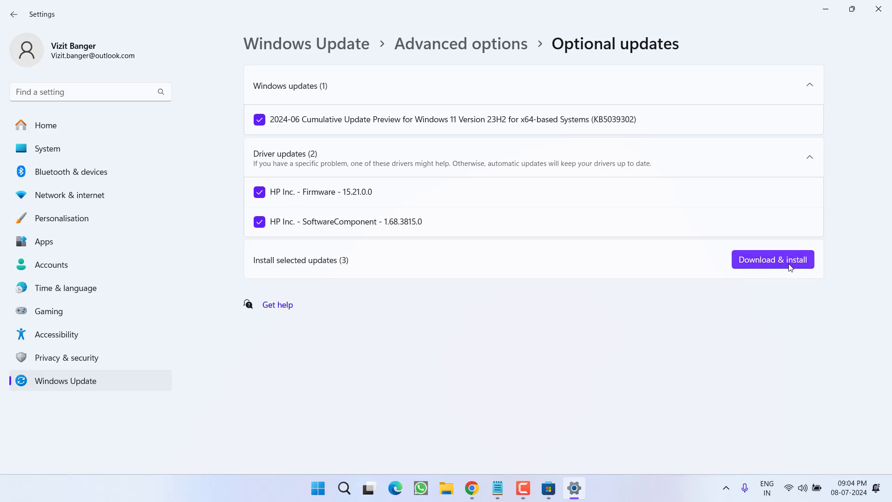
mouse_move(781, 267)
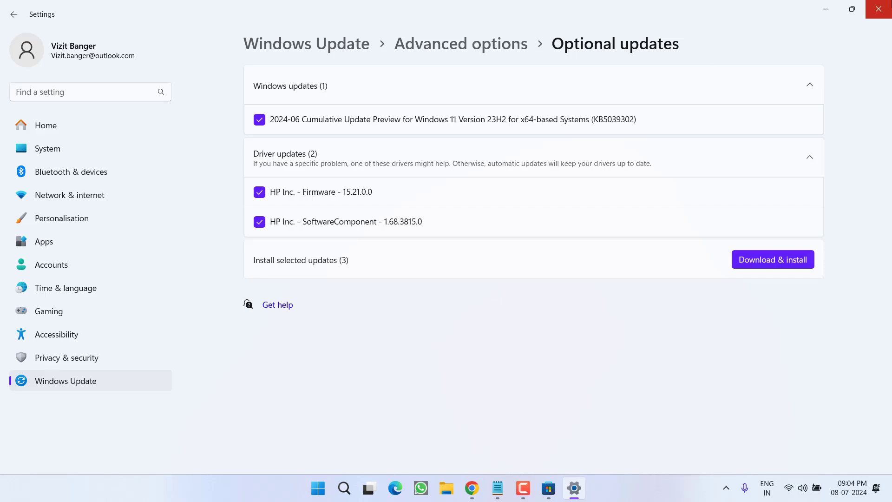
Search Start for 'wsreset store' and run the wsreset command.
left_click(317, 488)
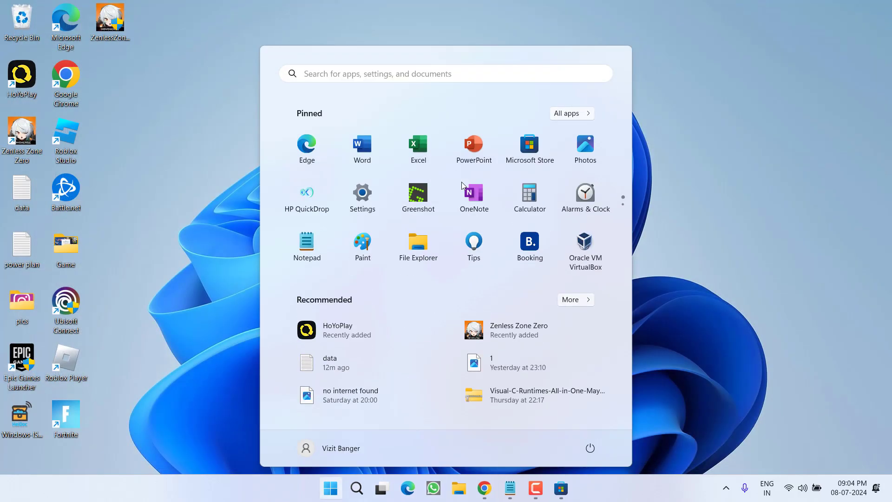
type("wsreset store")
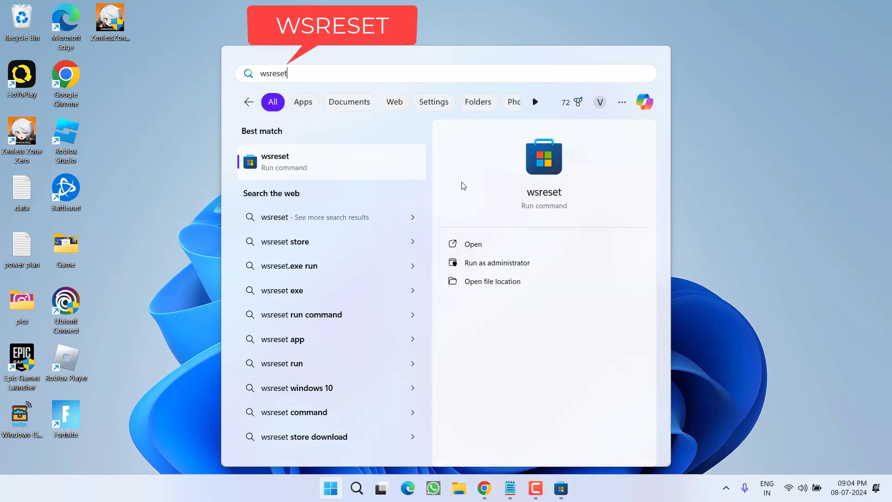
left_click(472, 244)
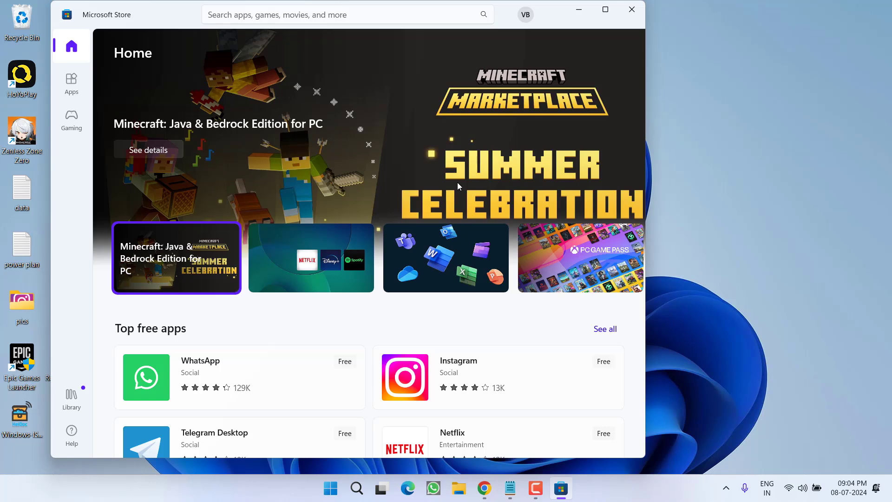
Run Get updates from the Store Library, then close Microsoft Store.
left_click(312, 258)
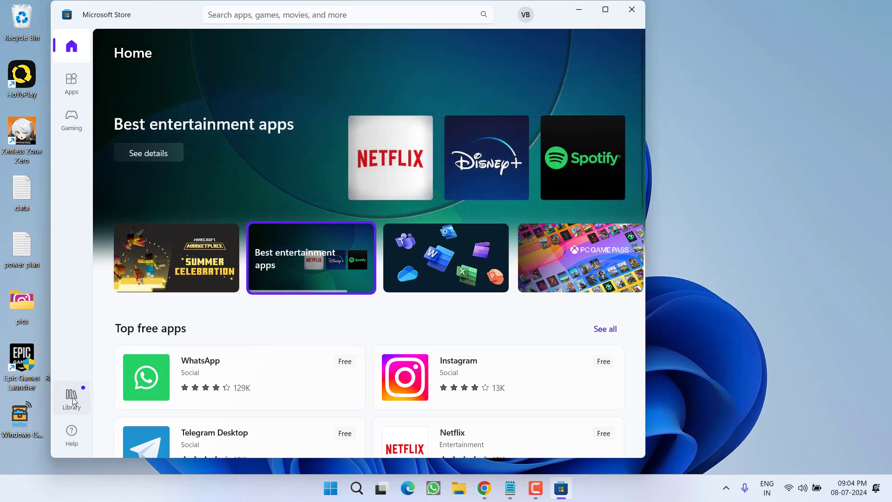
left_click(71, 396)
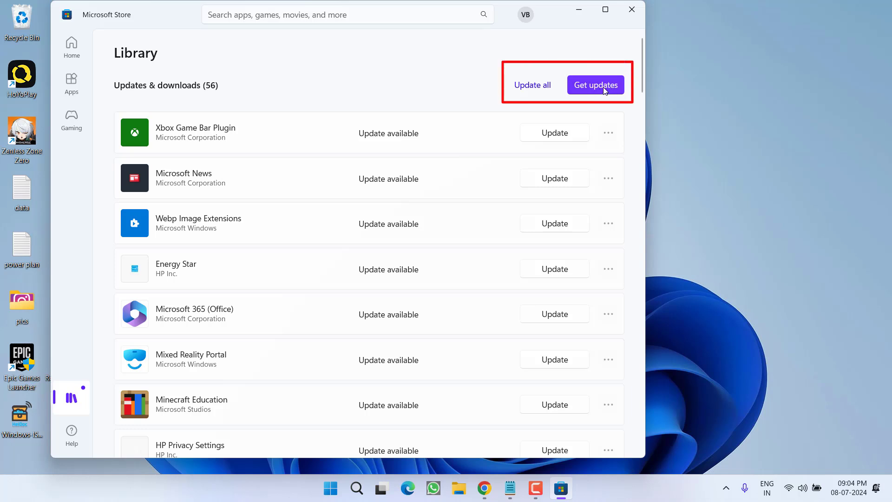
left_click(596, 85)
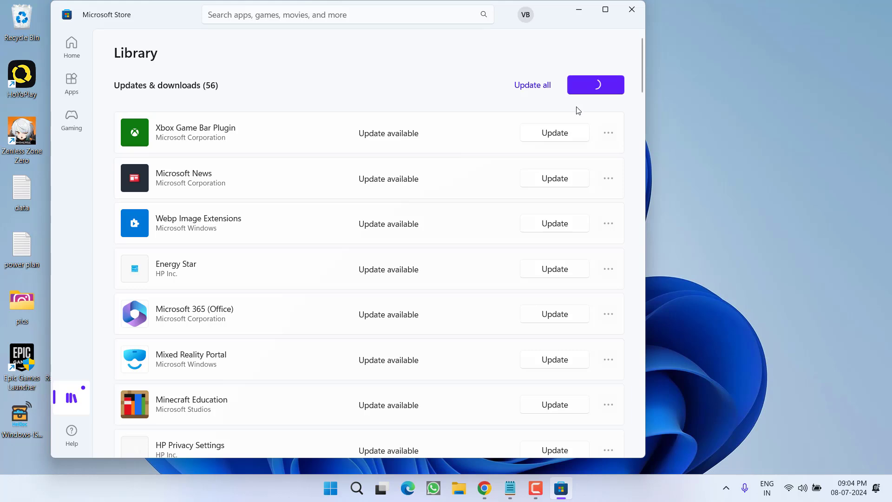
mouse_move(600, 24)
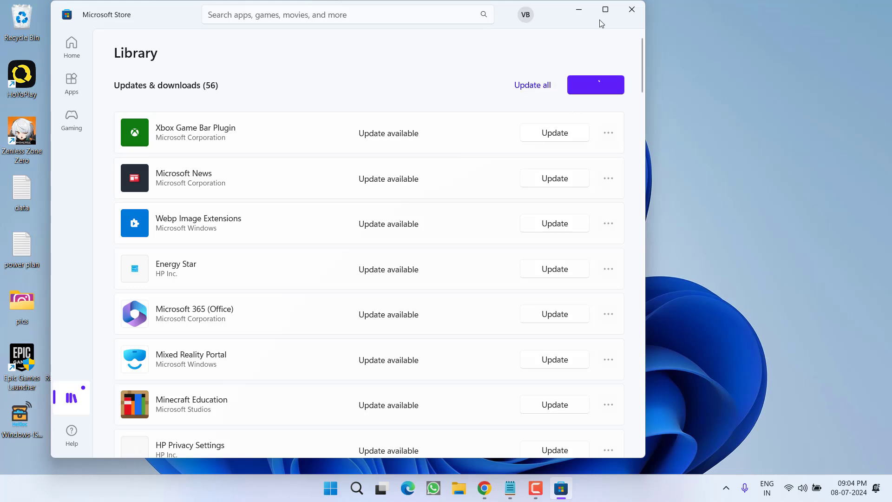
left_click(631, 10)
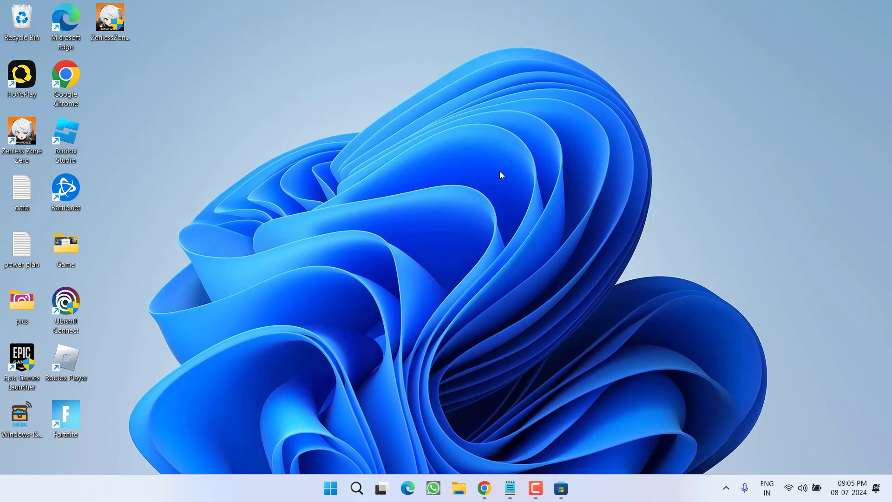
Paste the Store re-register Get-AppXPackage command from Notepad into admin PowerShell.
type("power")
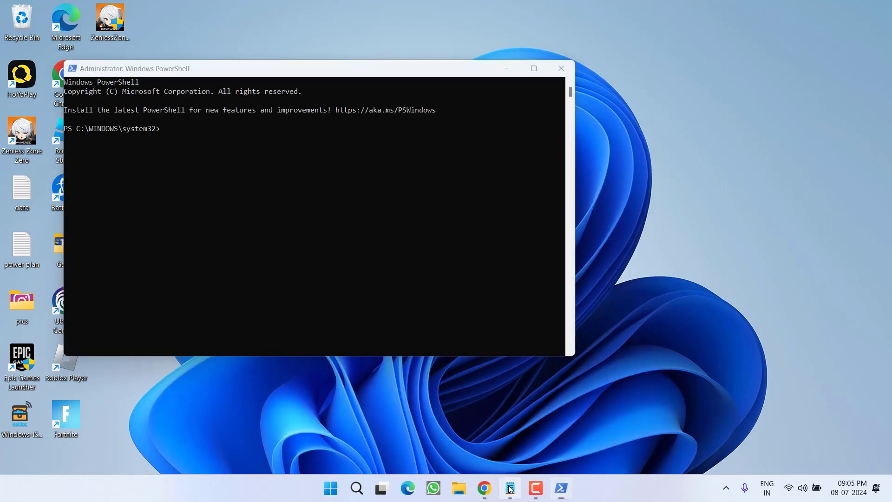
left_click(509, 488)
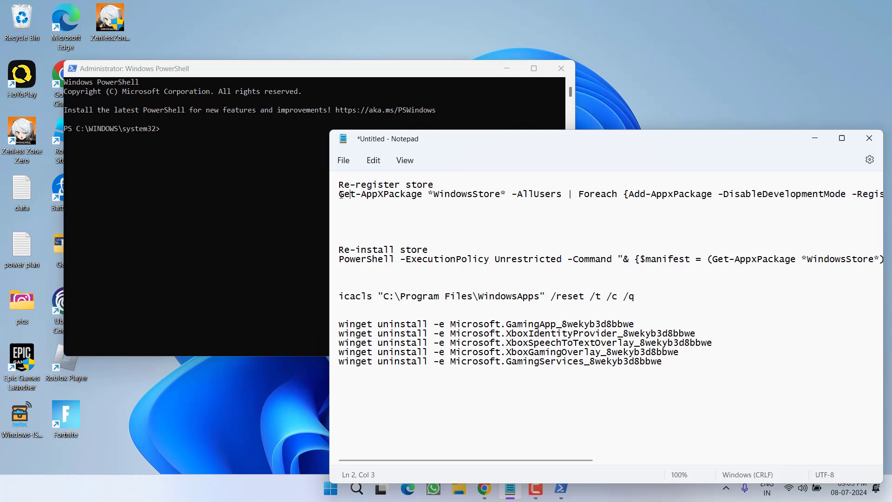
right_click(739, 194)
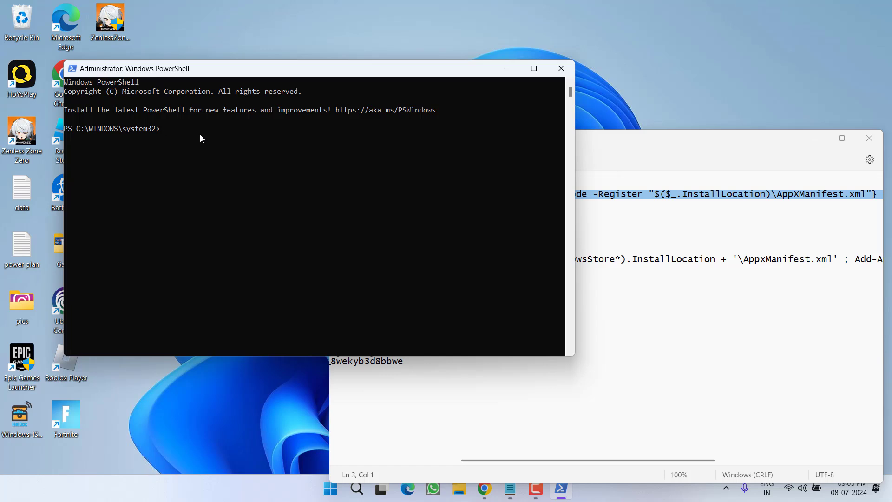
key("ctrl+v")
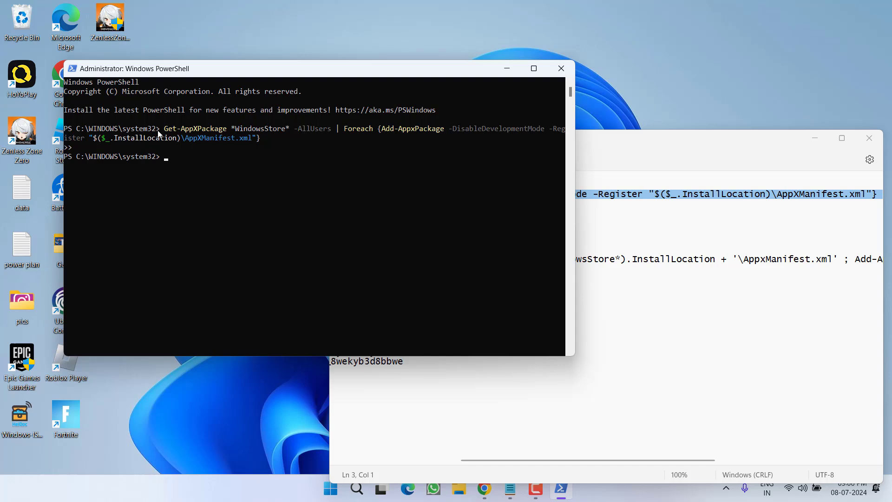
mouse_move(583, 67)
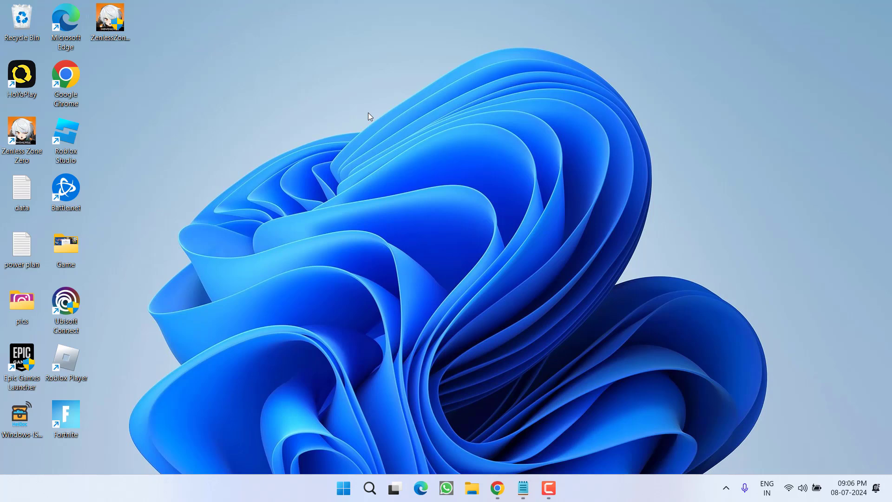
mouse_move(299, 376)
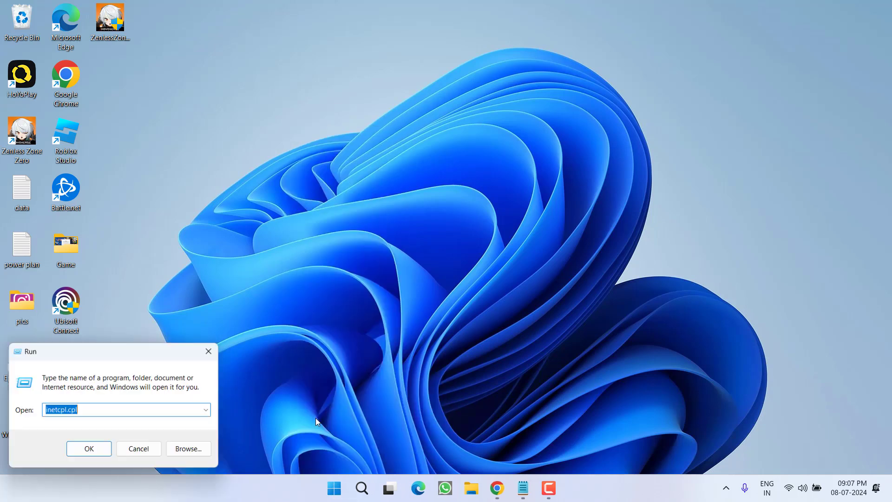
Run ncpa.cpl from the Run dialog.
type("ncpa.cpl")
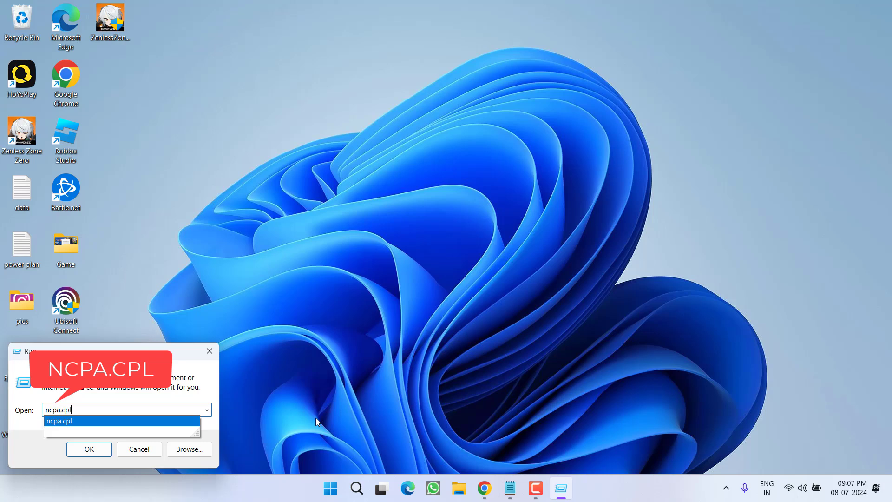
left_click(89, 449)
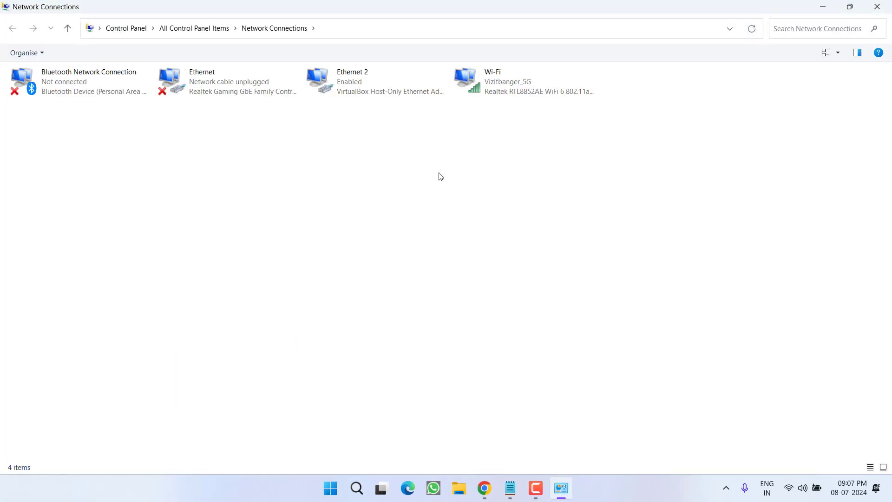
Open Wi-Fi Properties and select Internet Protocol Version 4 (TCP/IPv4) for editing.
right_click(490, 81)
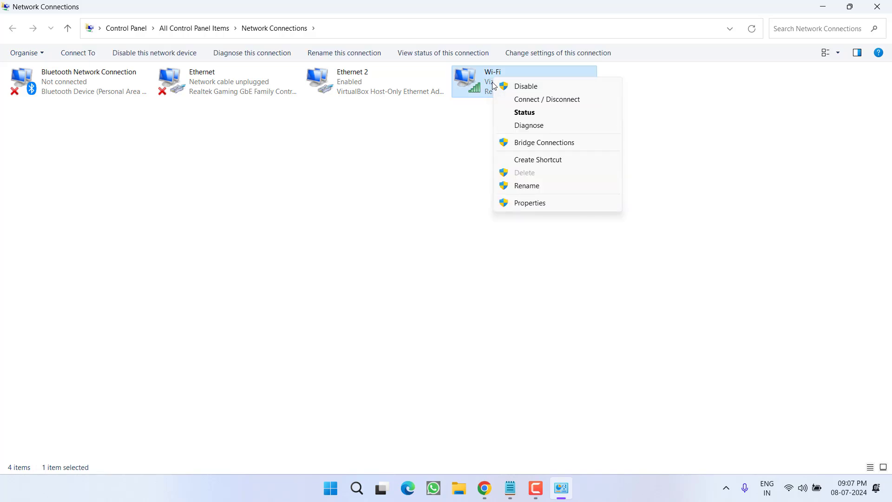
left_click(529, 203)
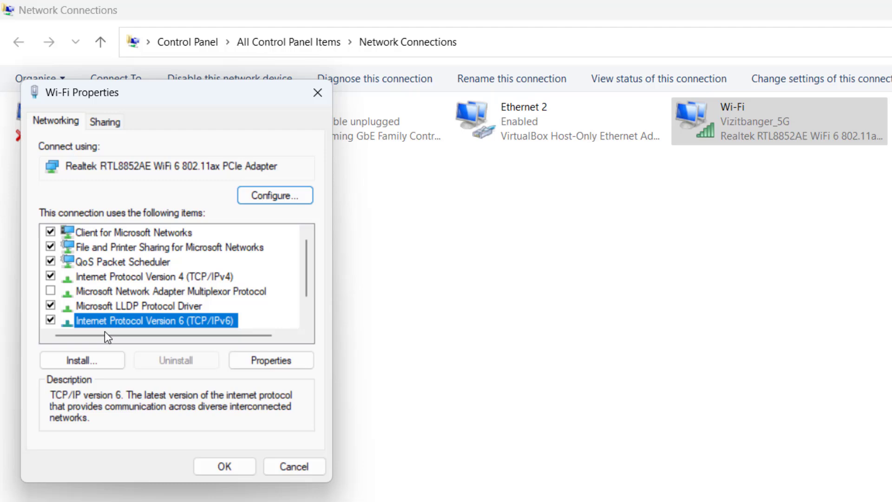
left_click(148, 276)
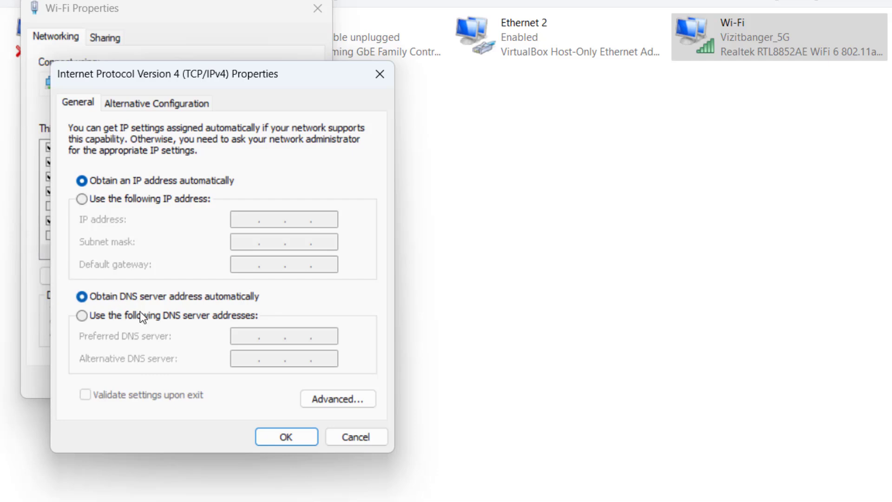
Set manual Wi-Fi DNS servers 8.8.8.8 and 8.8.4.4 and save.
left_click(82, 315)
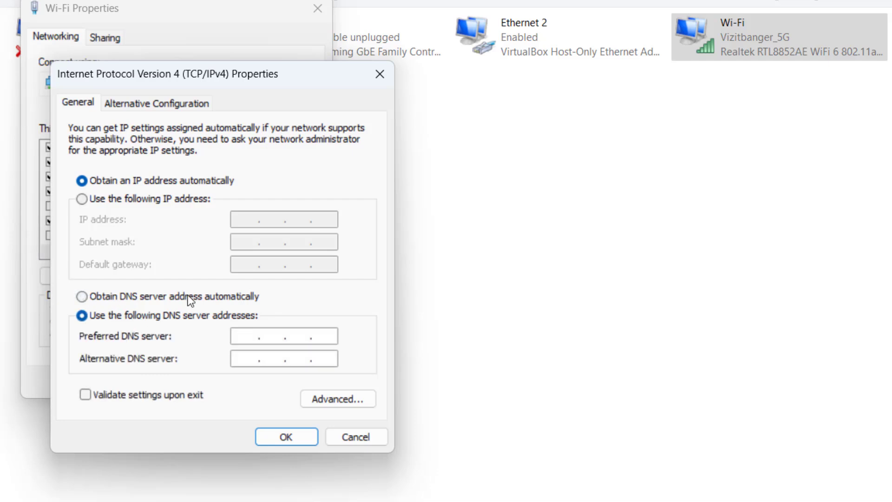
type("8.8.")
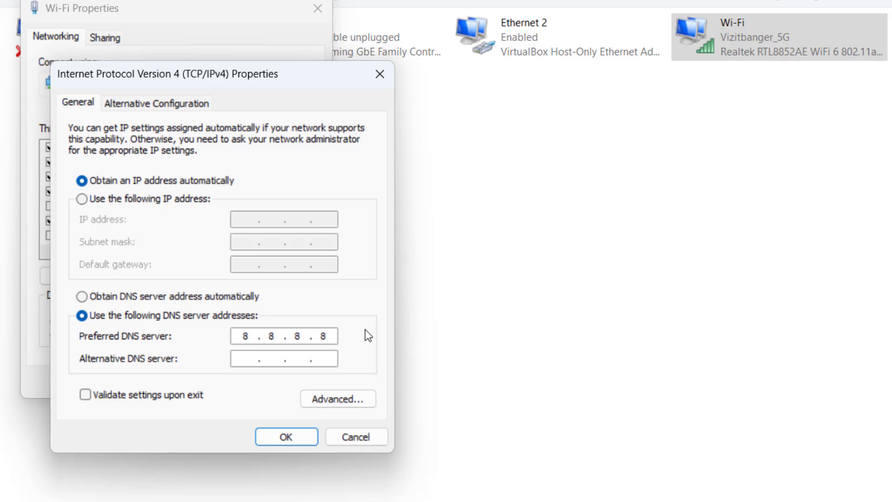
type("8 . .")
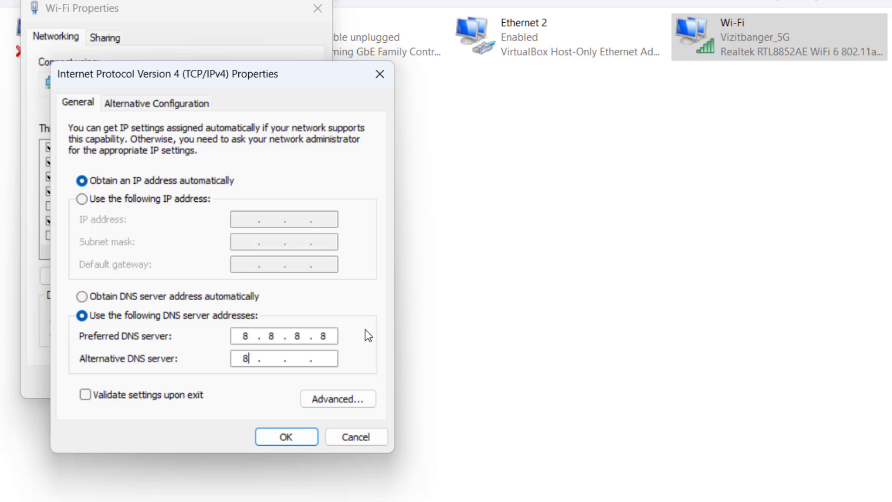
type(".8.4.4")
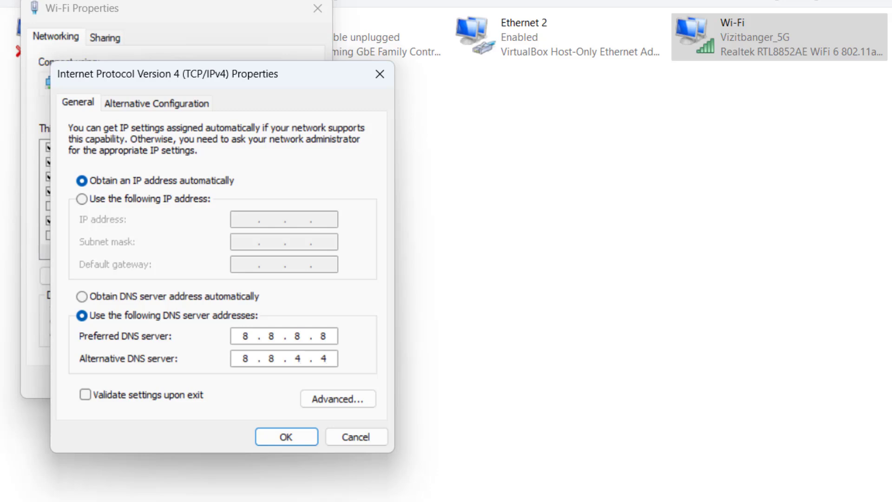
left_click(286, 436)
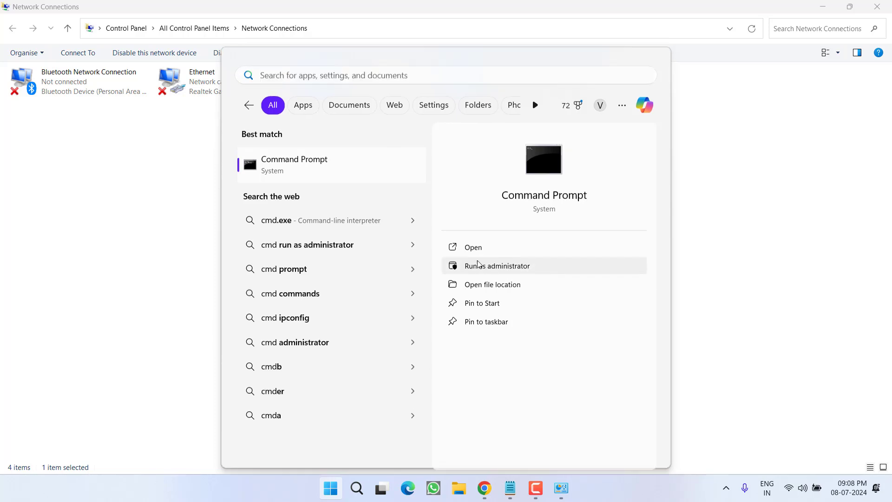
Run ipconfig /flushdns in an administrator Command Prompt.
left_click(496, 266)
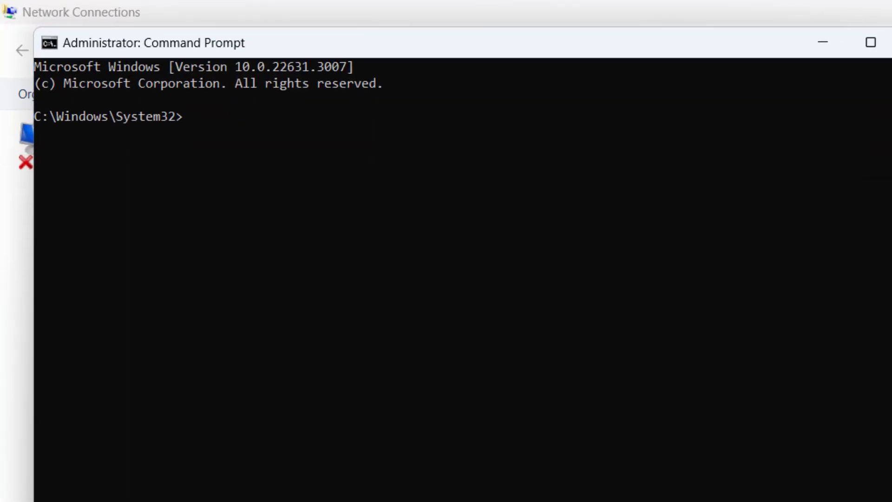
type("ipconfig")
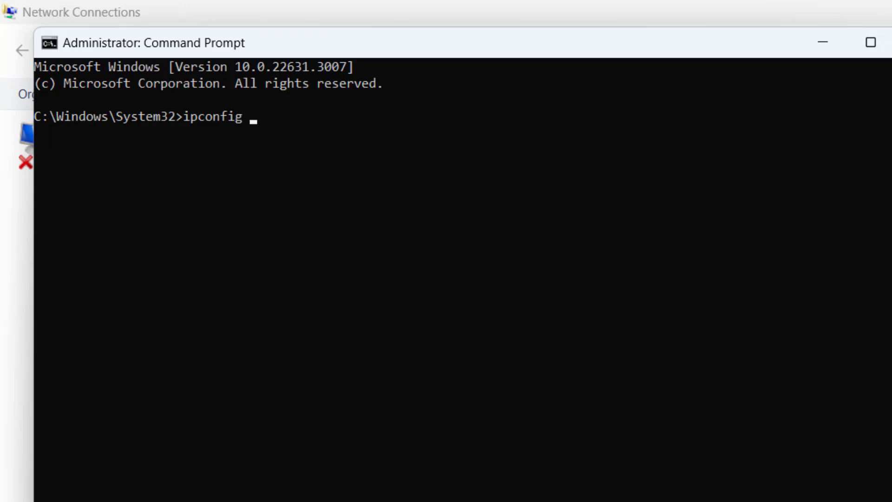
type("/flushdns")
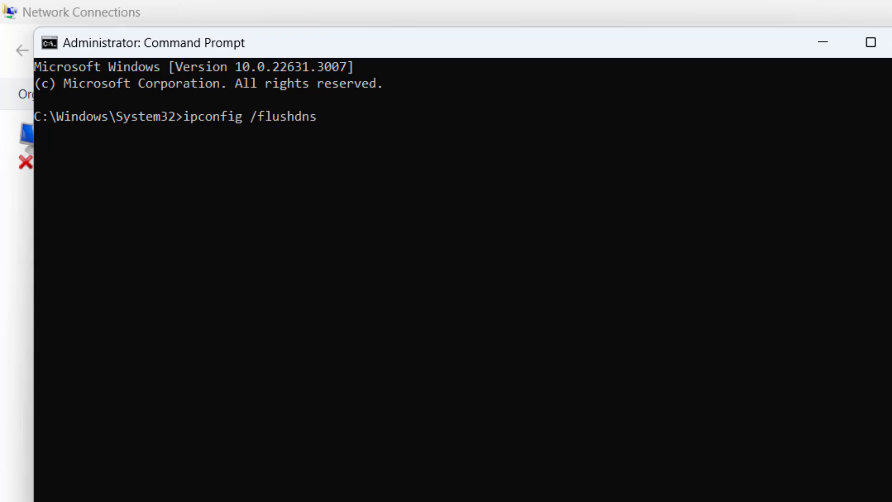
key("Return")
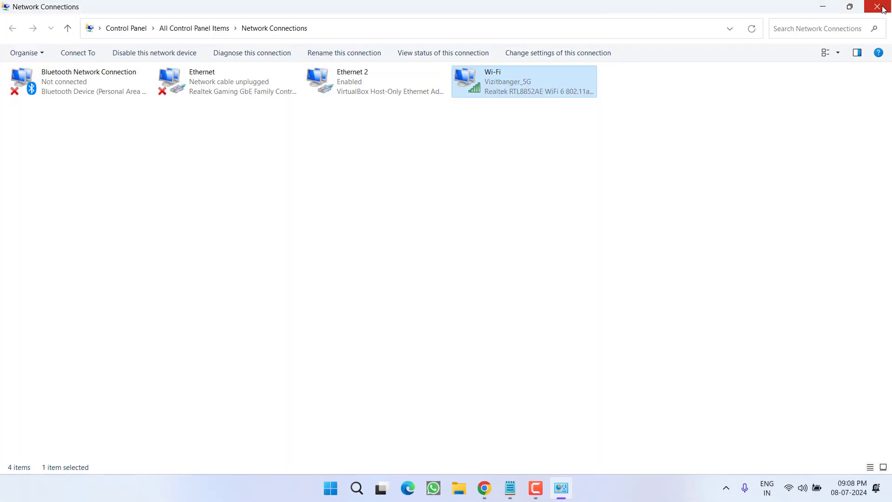
Close Network Connections and search Start for 'reg'.
left_click(883, 7)
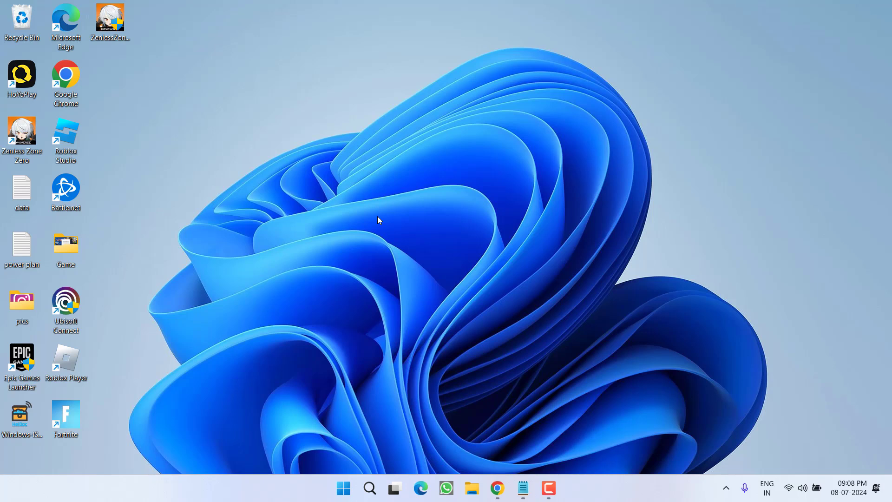
mouse_move(390, 267)
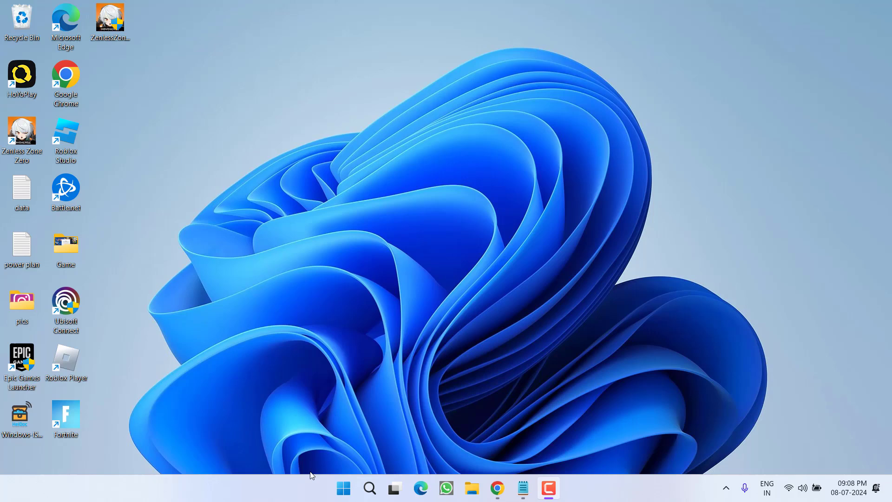
type("reg")
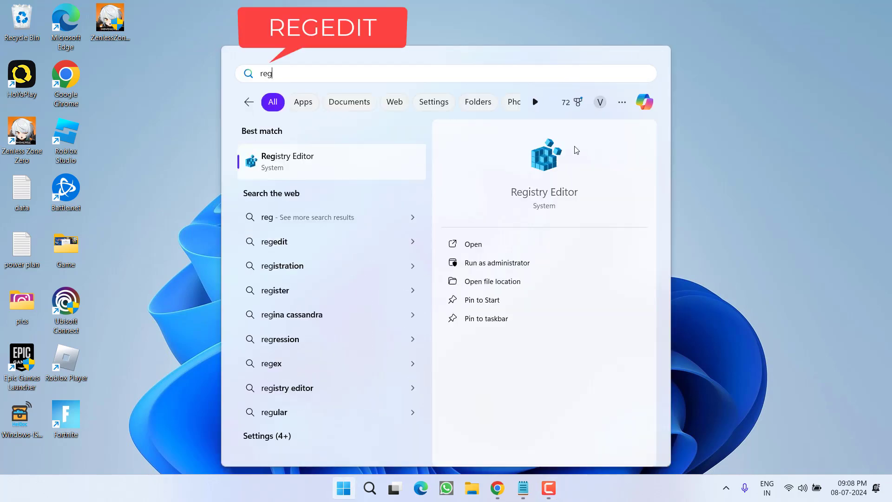
Launch Registry Editor and go to HKEY_LOCAL_MACHINE\SYSTEM\CurrentControlSet\Services.
left_click(472, 243)
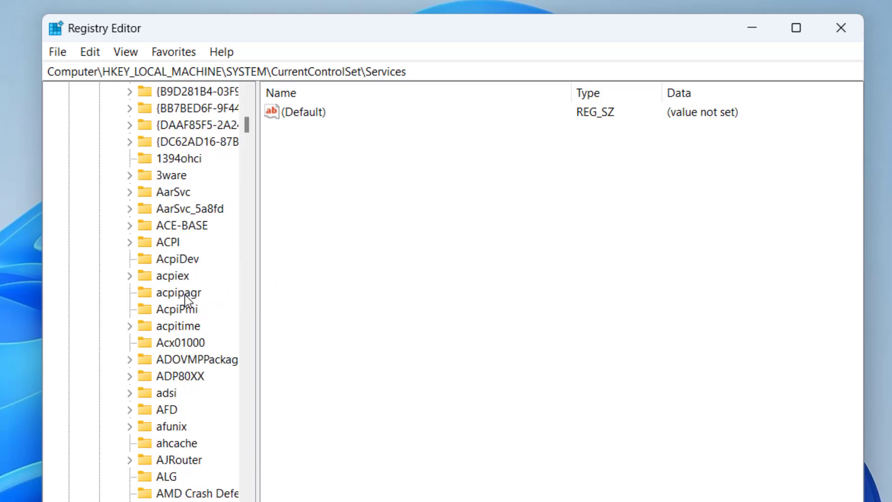
mouse_move(187, 319)
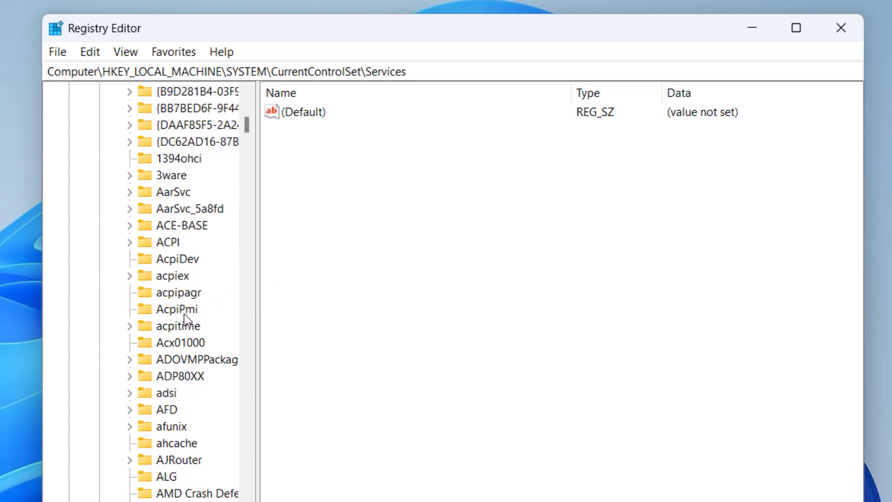
Set the AppIDSvc service's Start value data to 2 and close Registry Editor.
scroll("down", 3)
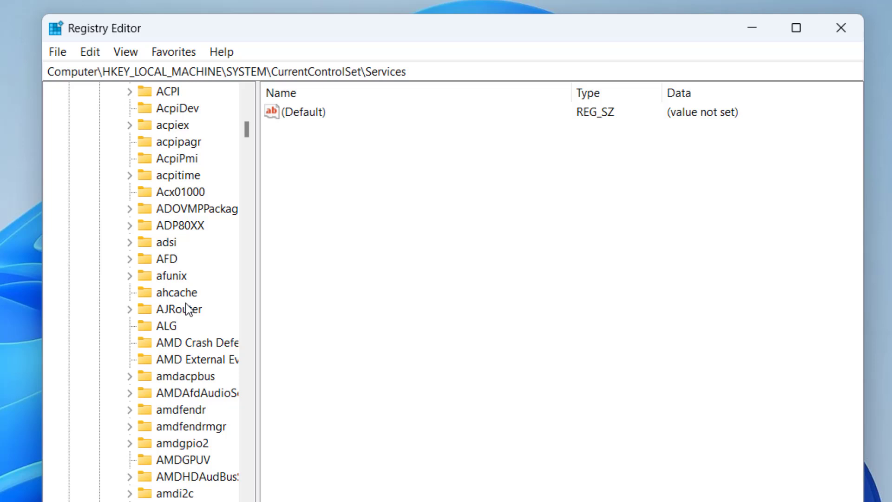
left_click(182, 459)
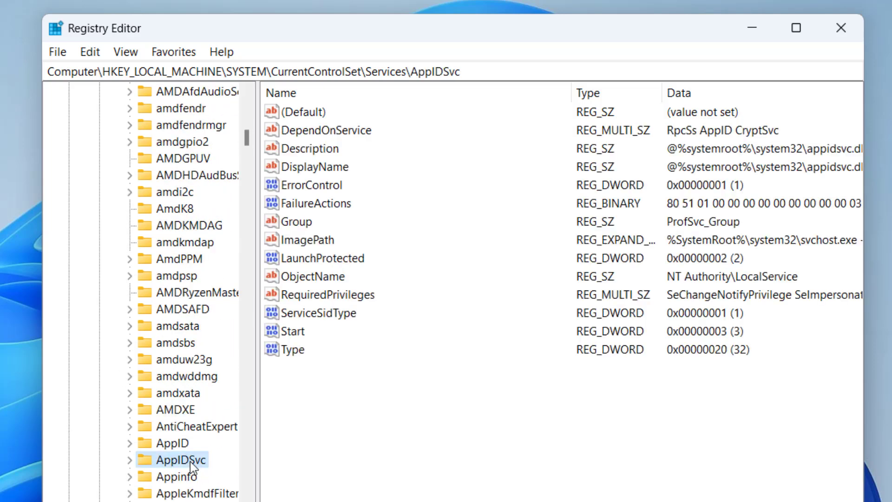
mouse_move(322, 362)
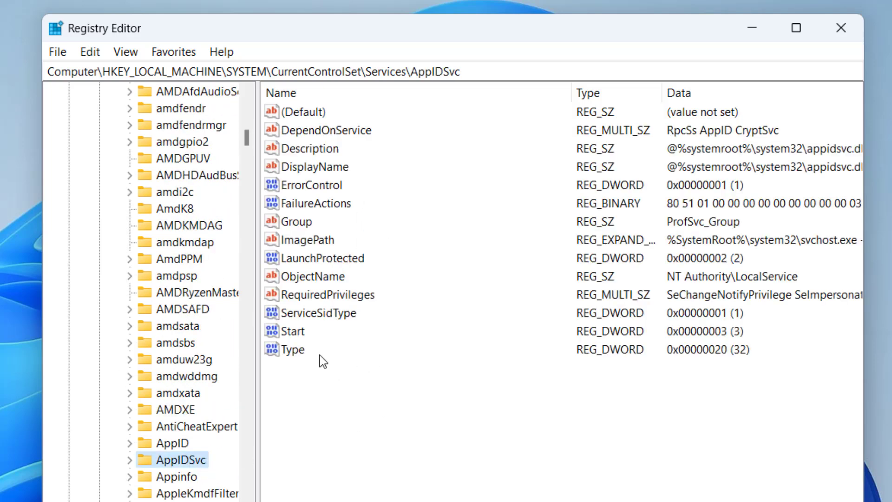
left_click(296, 330)
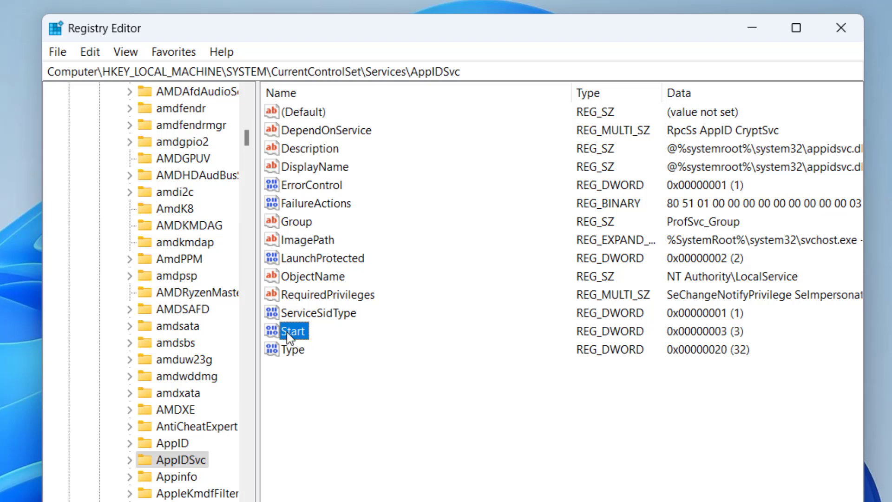
double_click(294, 331)
type("2")
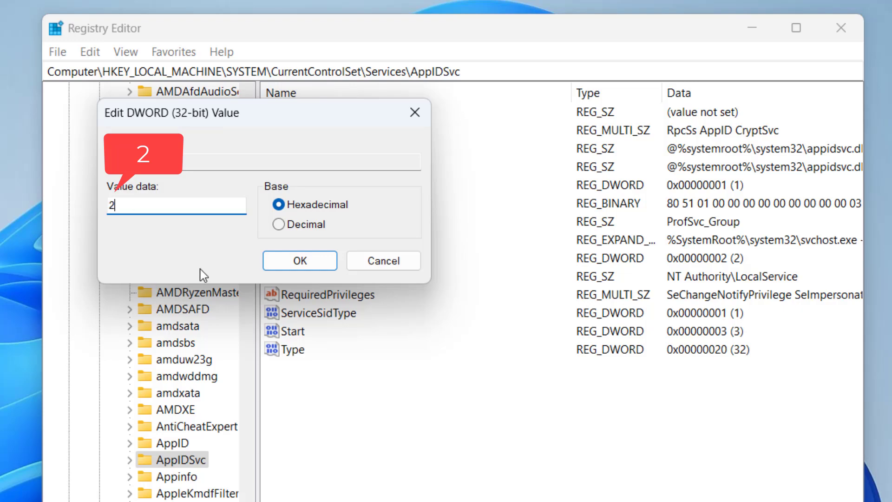
left_click(300, 260)
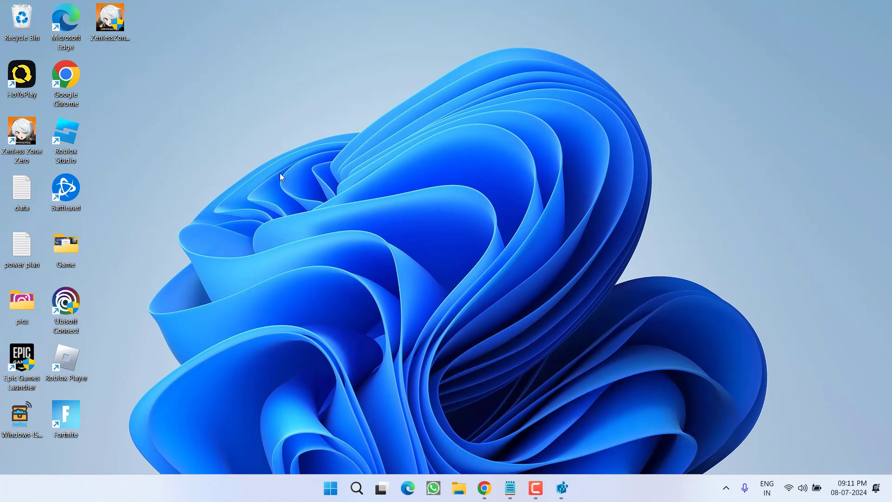
Run inetcpl.cpl from the Run box to open Internet Properties.
right_click(330, 489)
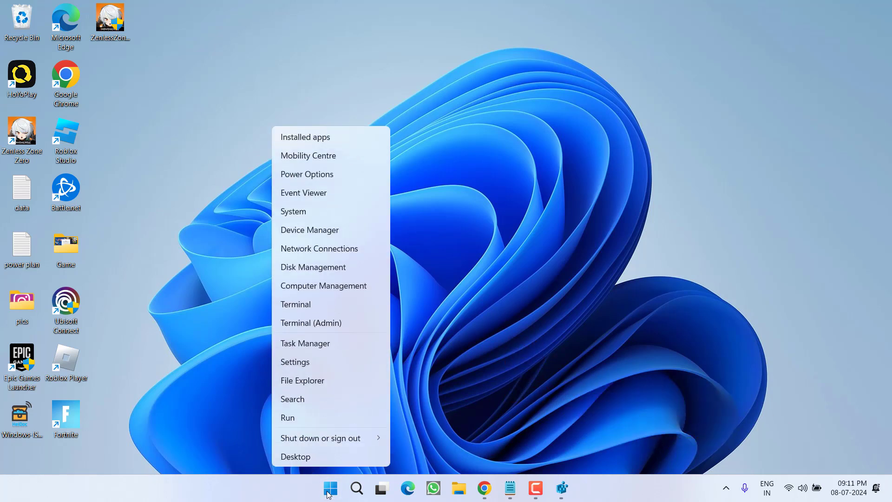
left_click(287, 417)
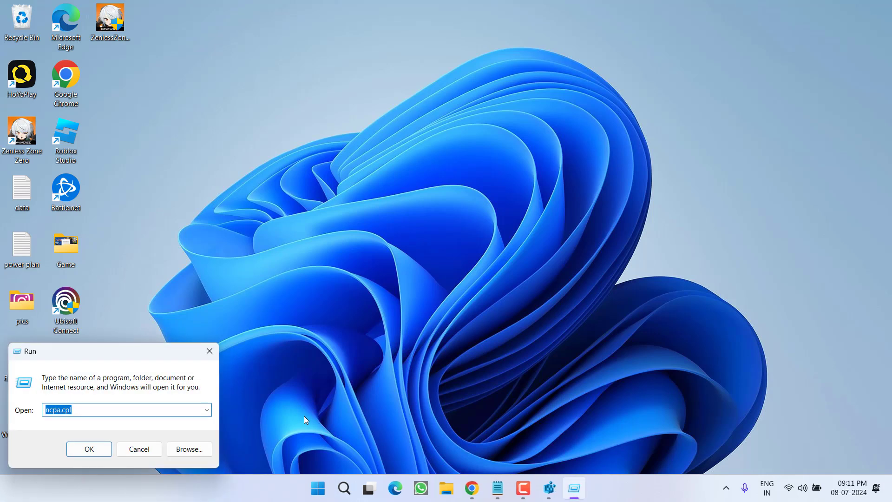
type("inetcpl.cpl")
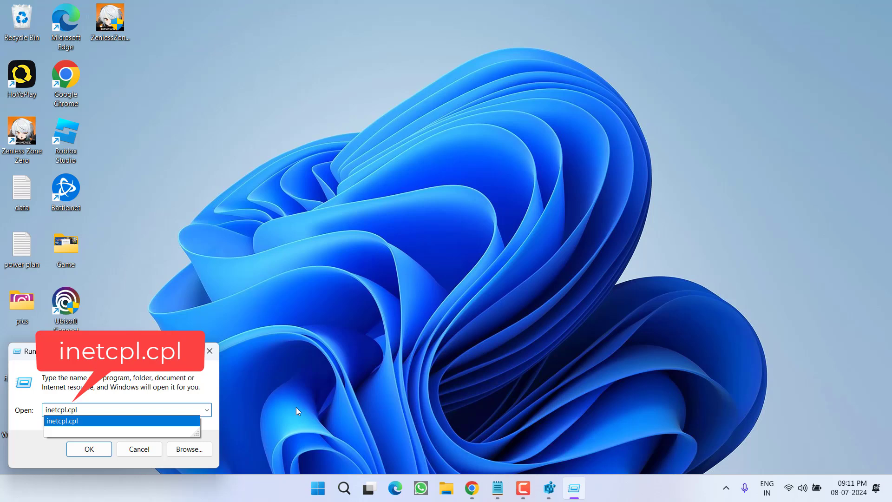
left_click(89, 449)
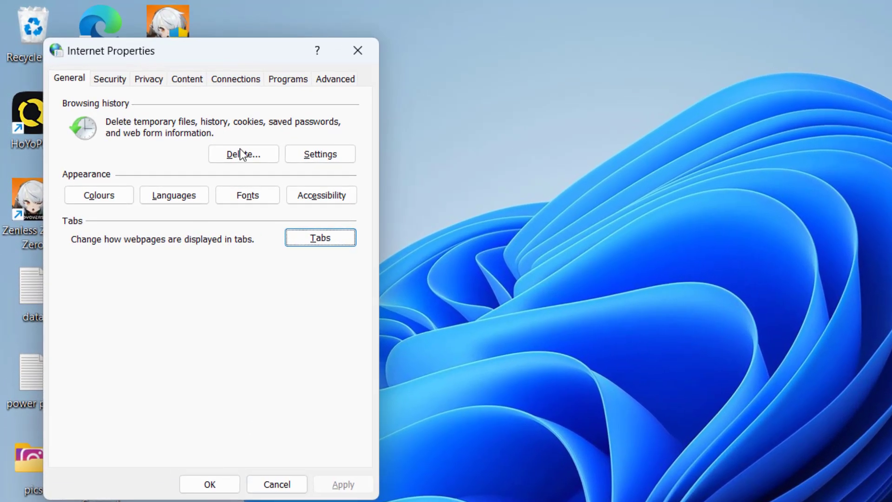
Uncheck 'Automatically detect settings' in the Connections tab's LAN settings and confirm.
left_click(235, 79)
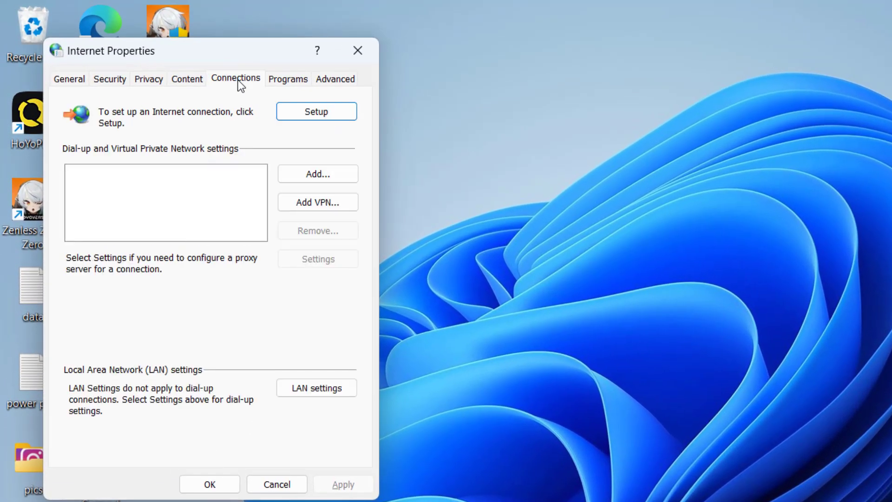
mouse_move(316, 388)
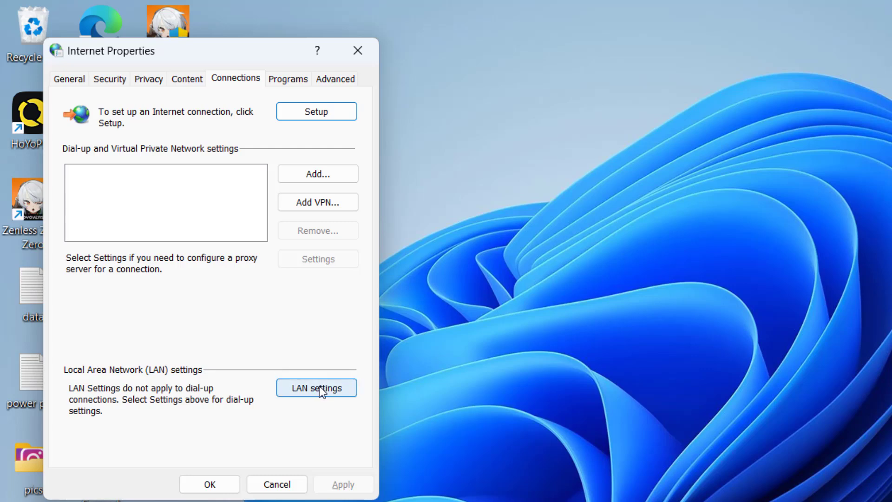
left_click(316, 387)
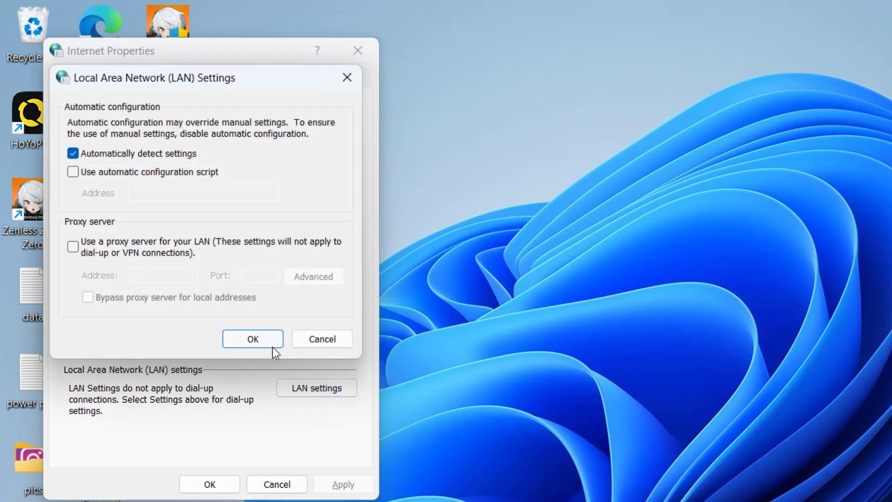
left_click(73, 154)
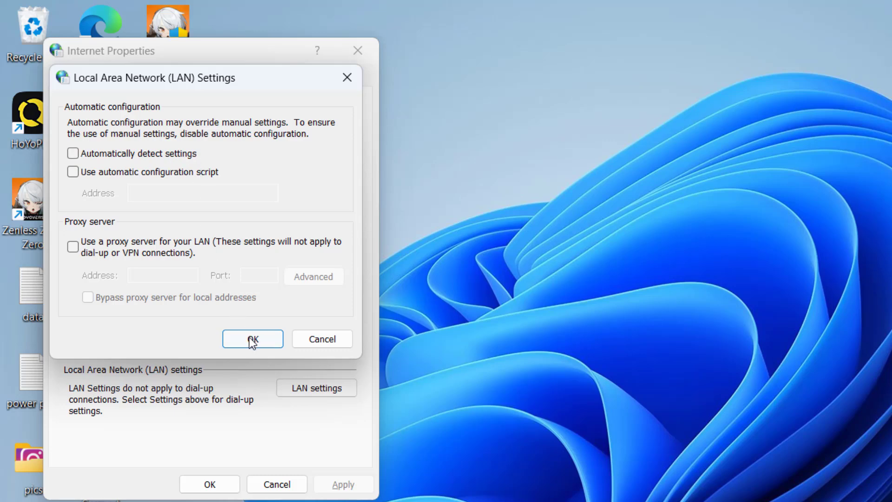
left_click(252, 339)
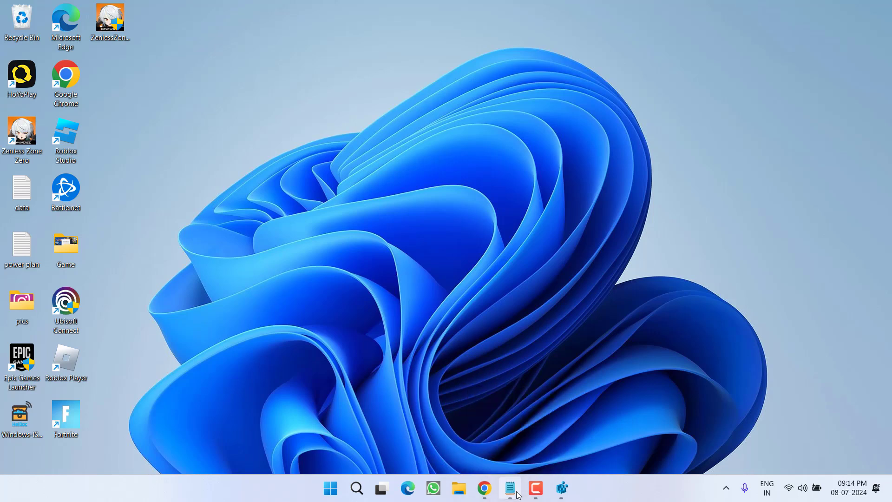
Run icacls "C:\Program Files\WindowsApps" /reset /t /c /q in admin PowerShell, then close it.
left_click(509, 488)
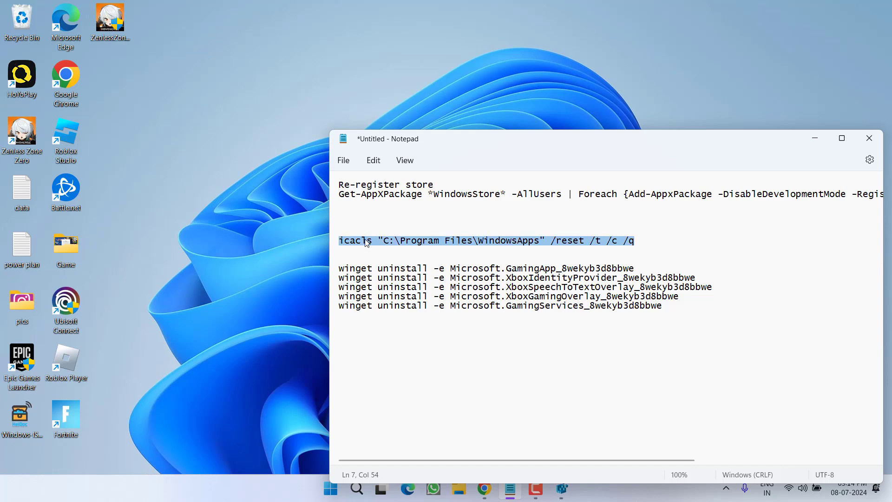
right_click(366, 240)
type("pow")
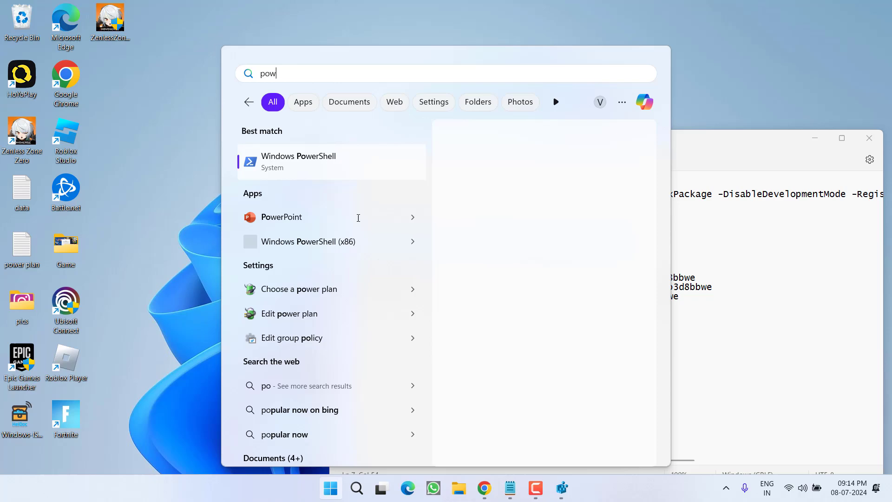
left_click(299, 161)
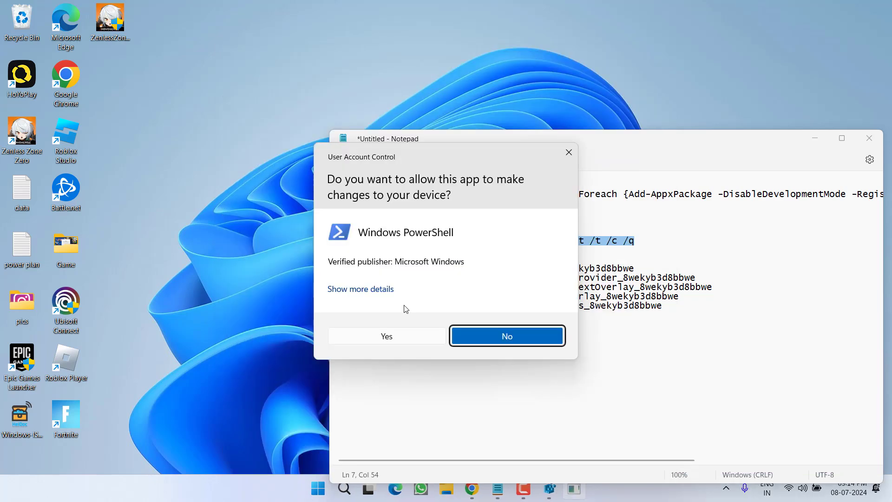
left_click(386, 335)
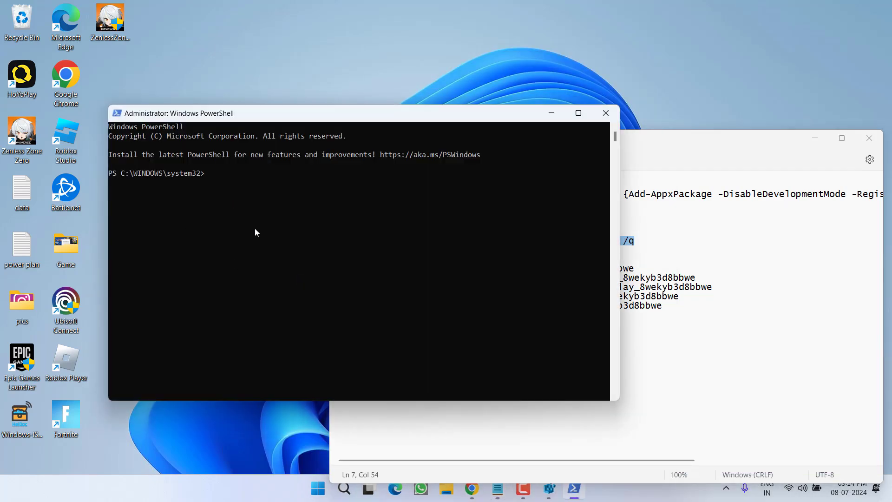
type("icacls \"C:\\Program Files\\WindowsApps\" /reset /t /c /q")
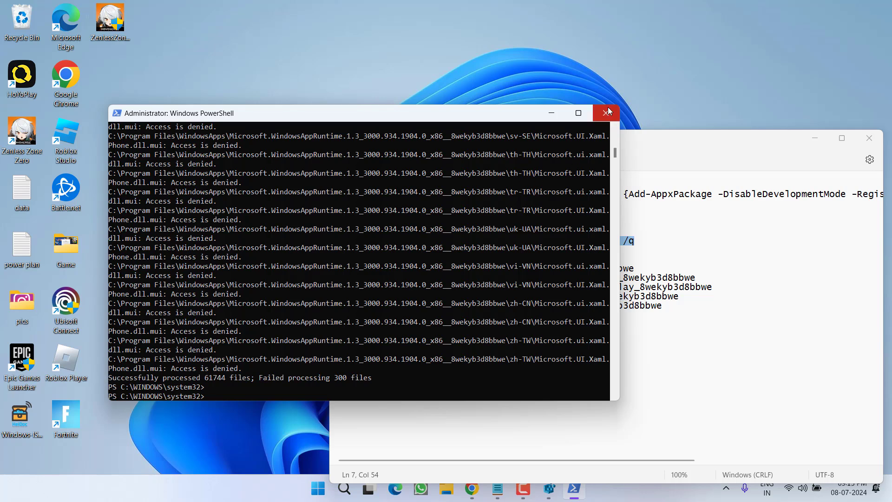
left_click(608, 112)
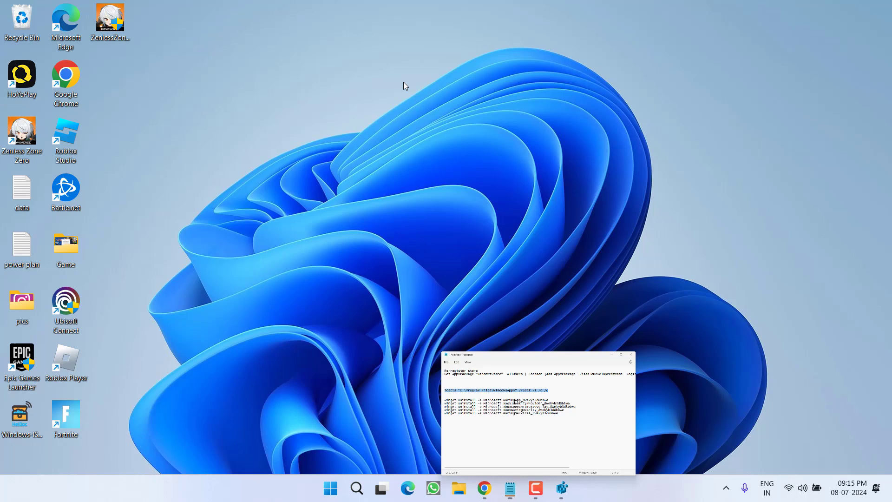
Search 'power' and launch Windows PowerShell as administrator, approving the UAC prompt.
left_click(630, 354)
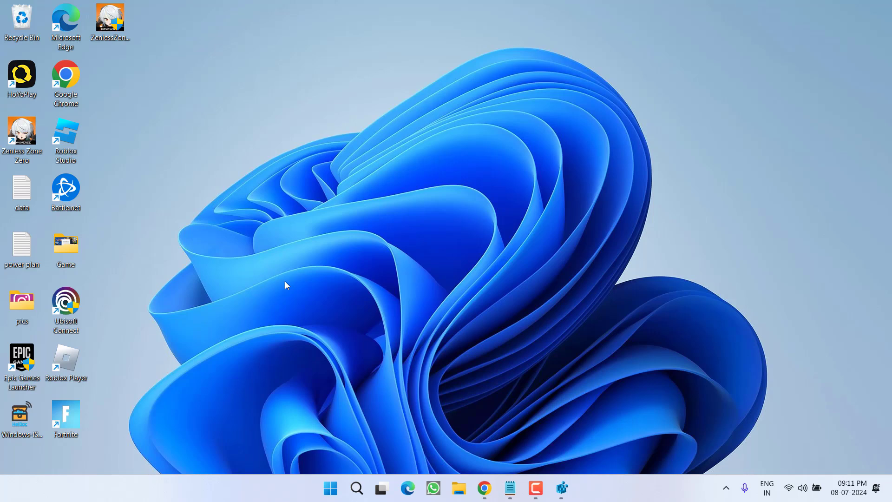
mouse_move(211, 319)
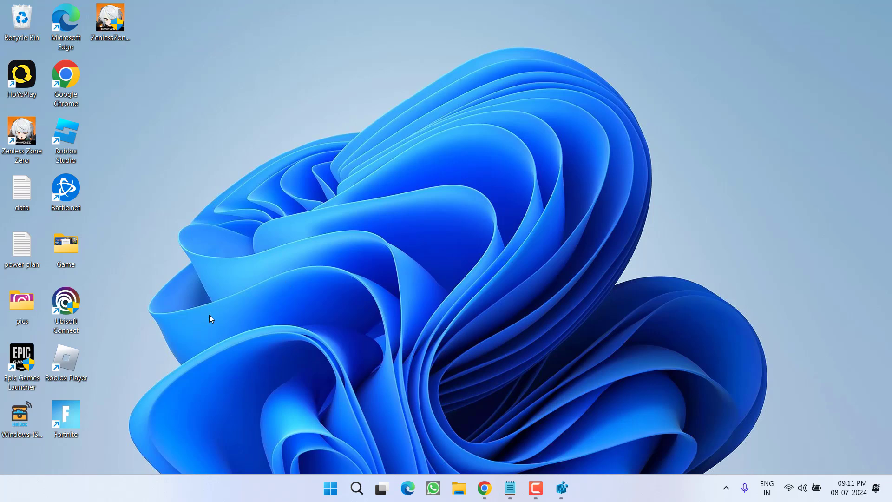
type("p")
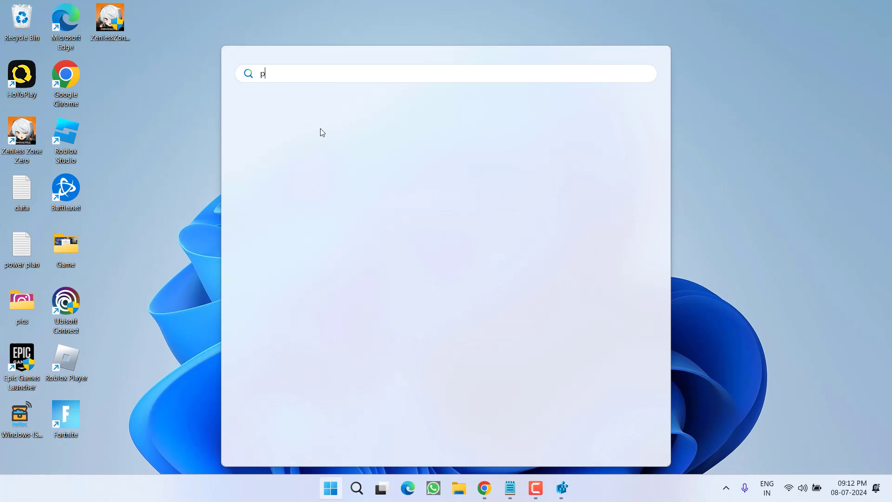
type("ower")
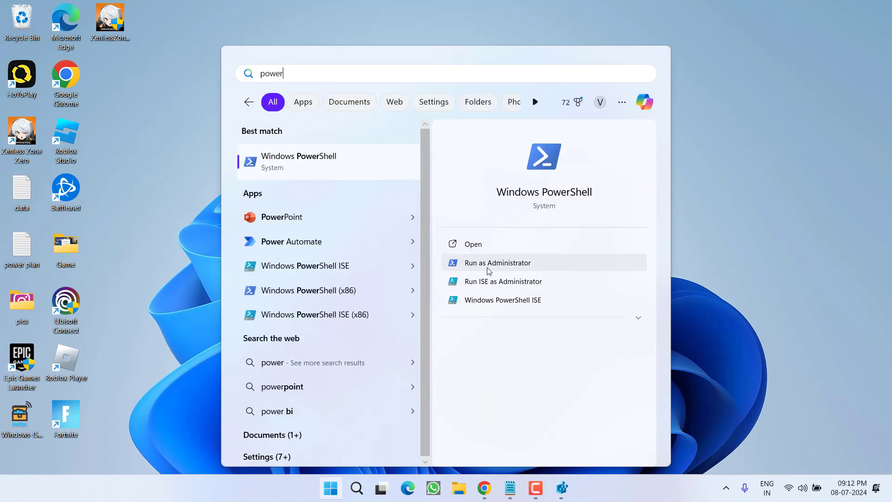
left_click(497, 262)
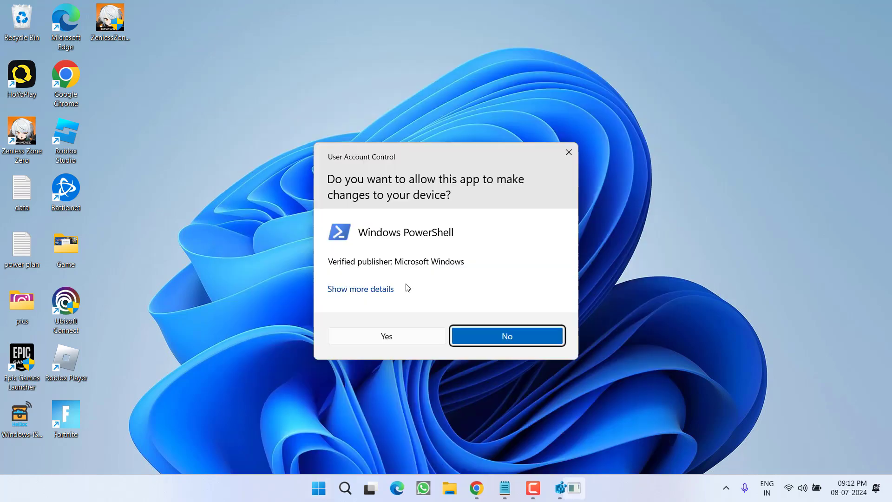
left_click(385, 335)
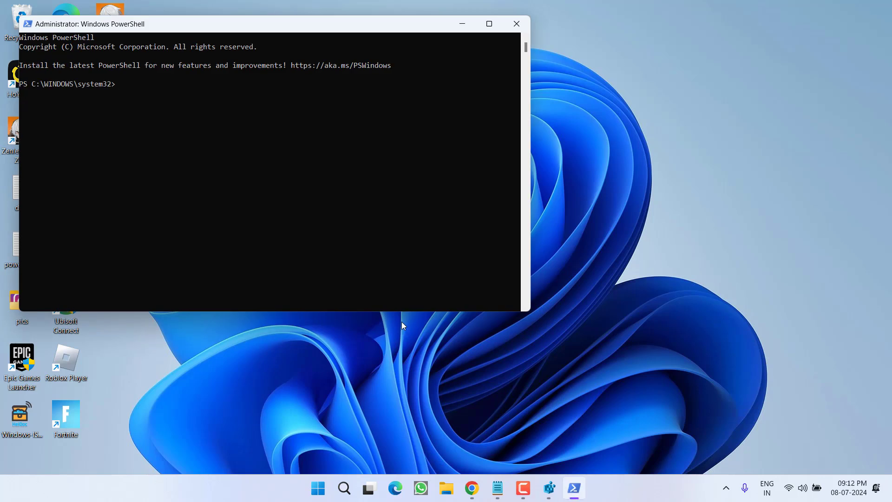
mouse_move(497, 488)
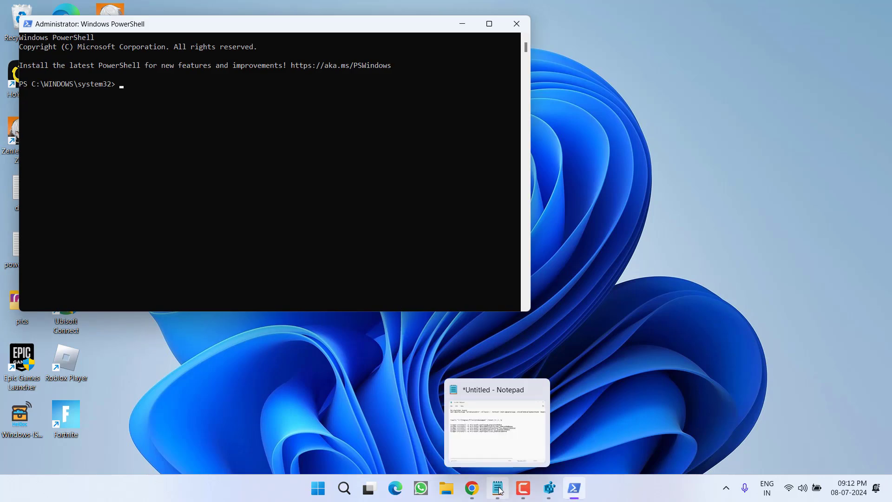
Paste the five winget uninstall commands from the notes, answering yes to source agreements.
left_click(496, 421)
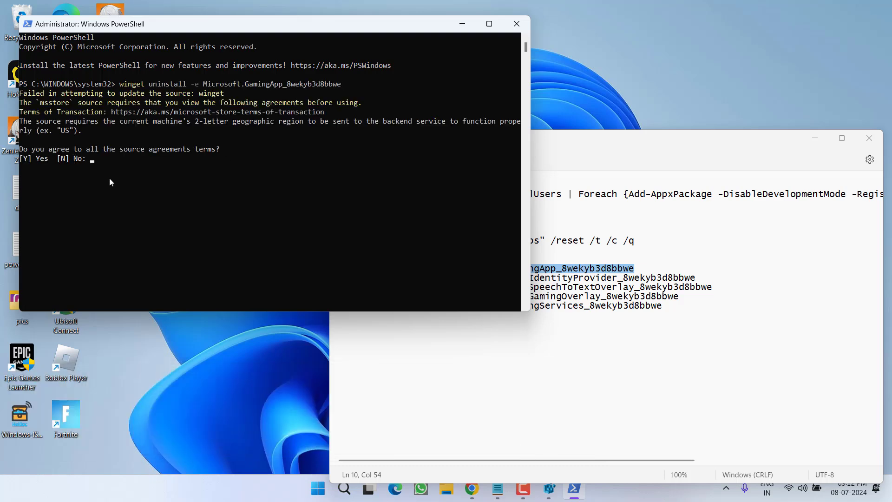
type("yes")
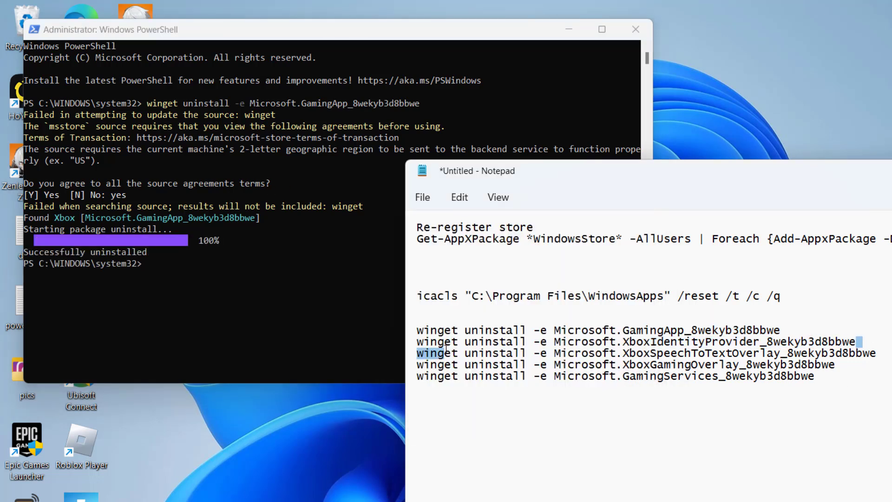
left_click(268, 302)
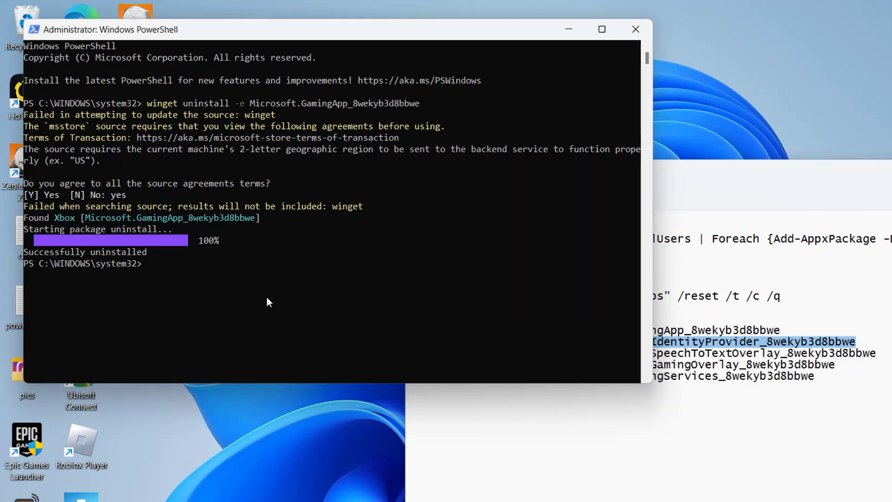
key("ctrl+v")
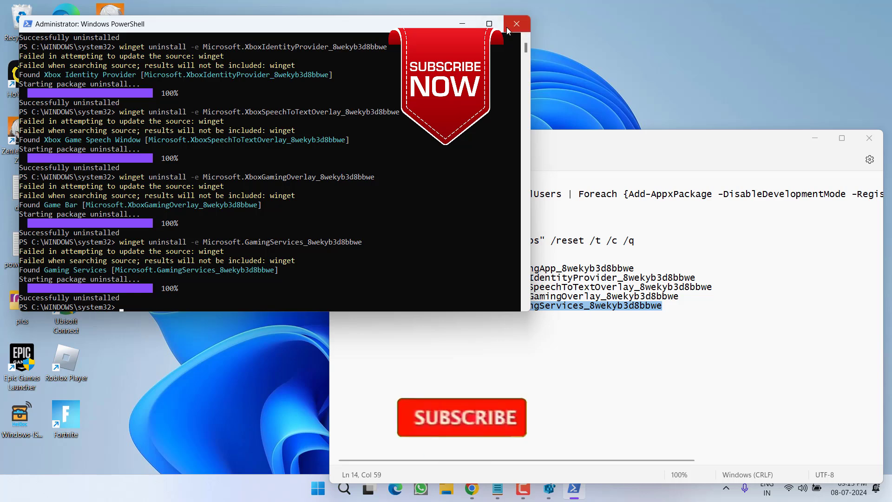
Close the PowerShell and Notepad windows, leaving the bare desktop.
left_click(516, 24)
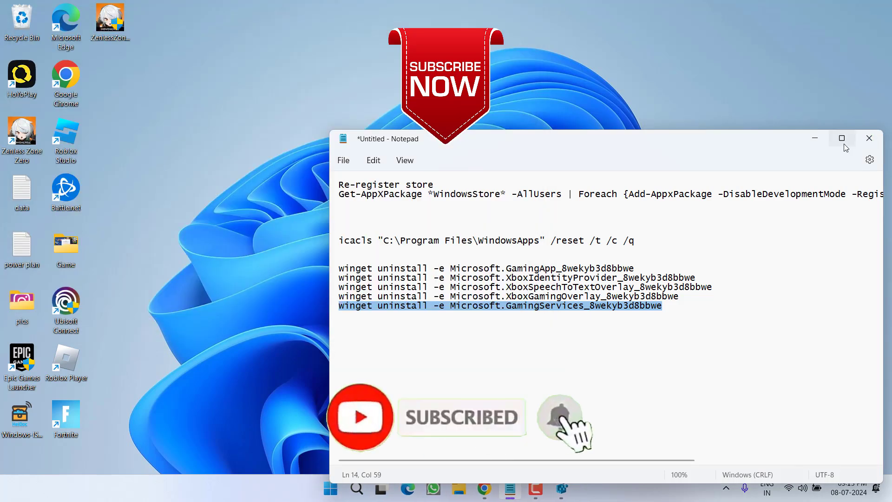
left_click(869, 138)
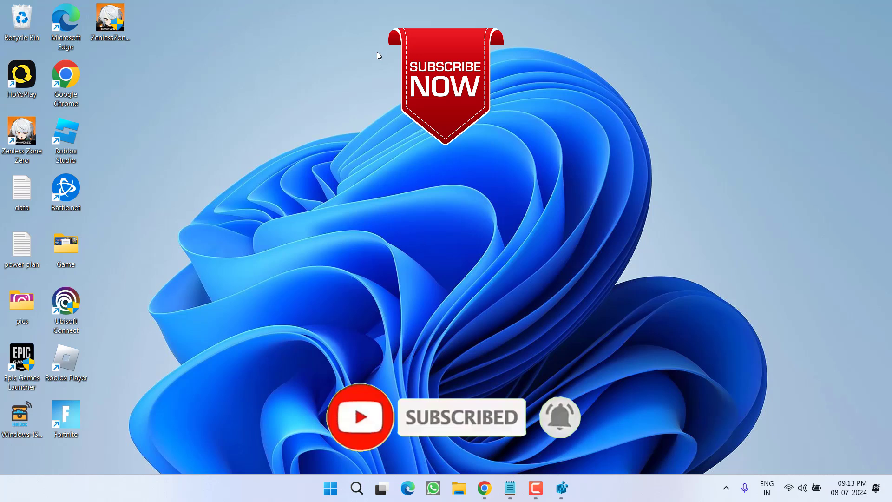